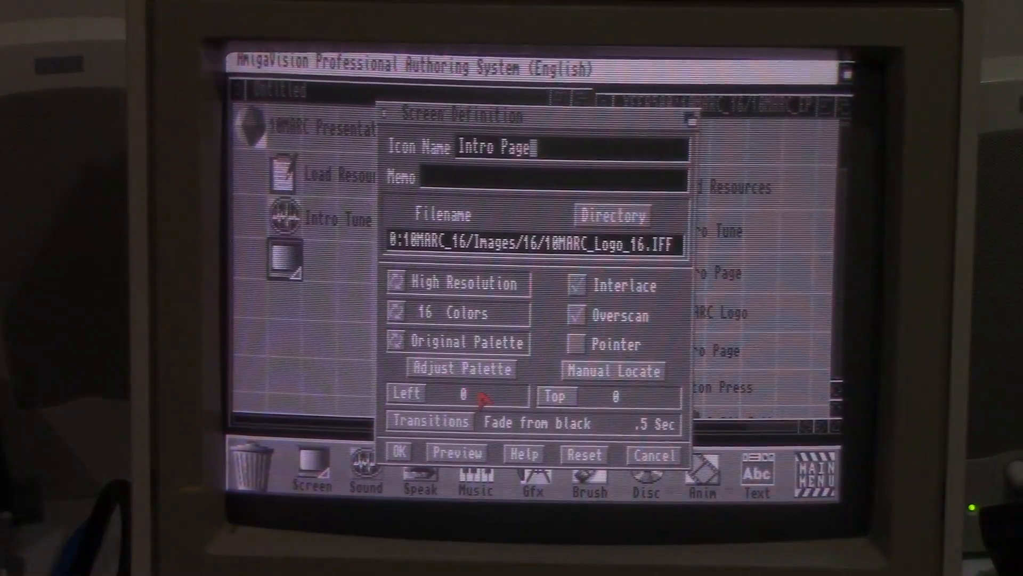
- Position the Intro Page screen at Left 20, Top 30 and preview the 10MARC logo full-screen
left_click(457, 393)
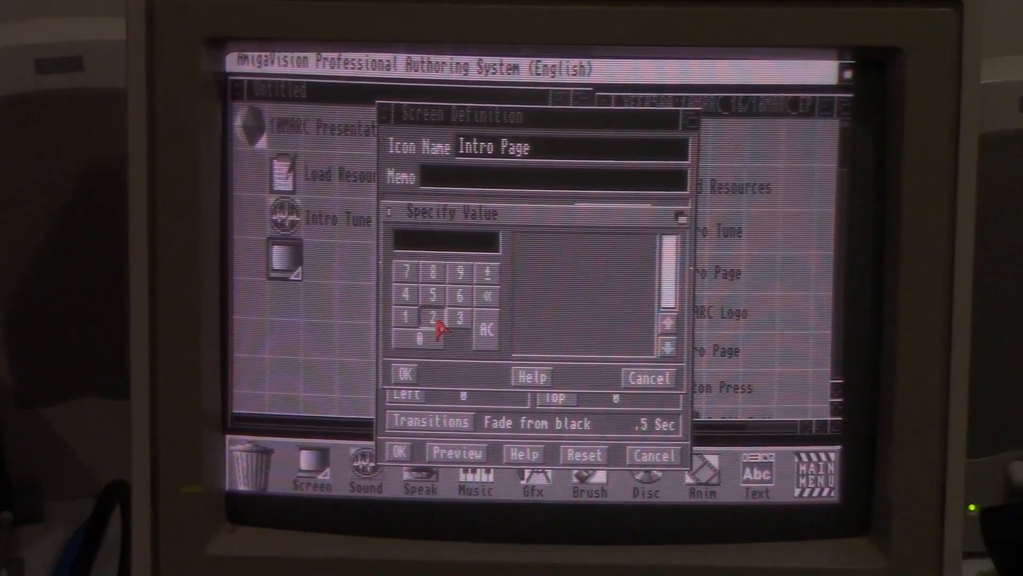
left_click(458, 318)
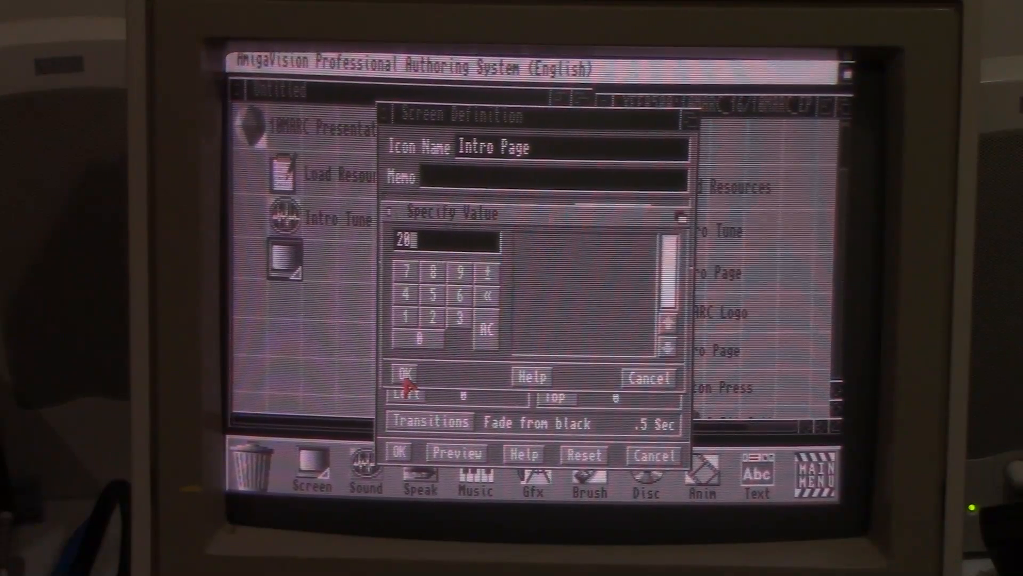
left_click(405, 376)
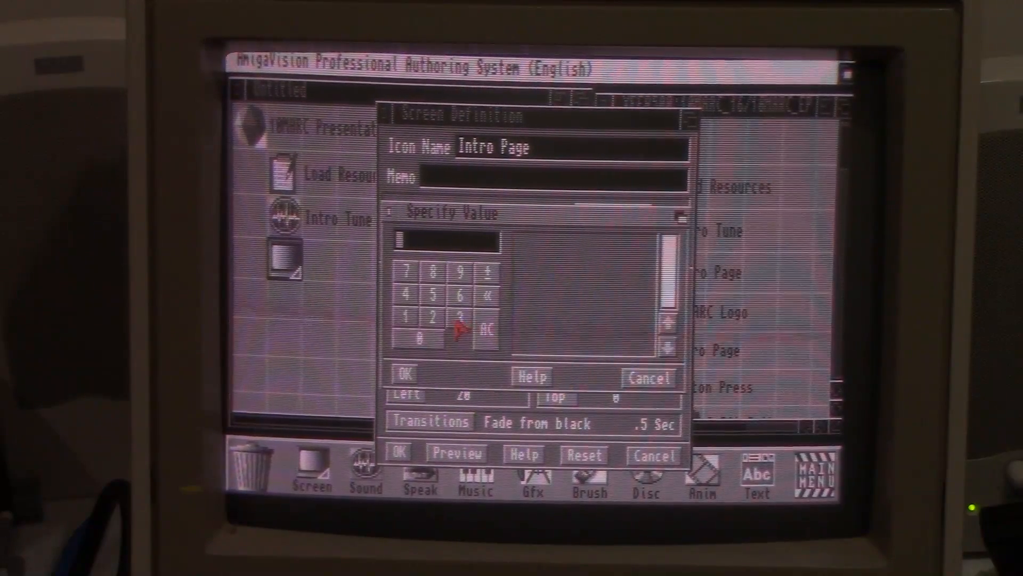
left_click(405, 375)
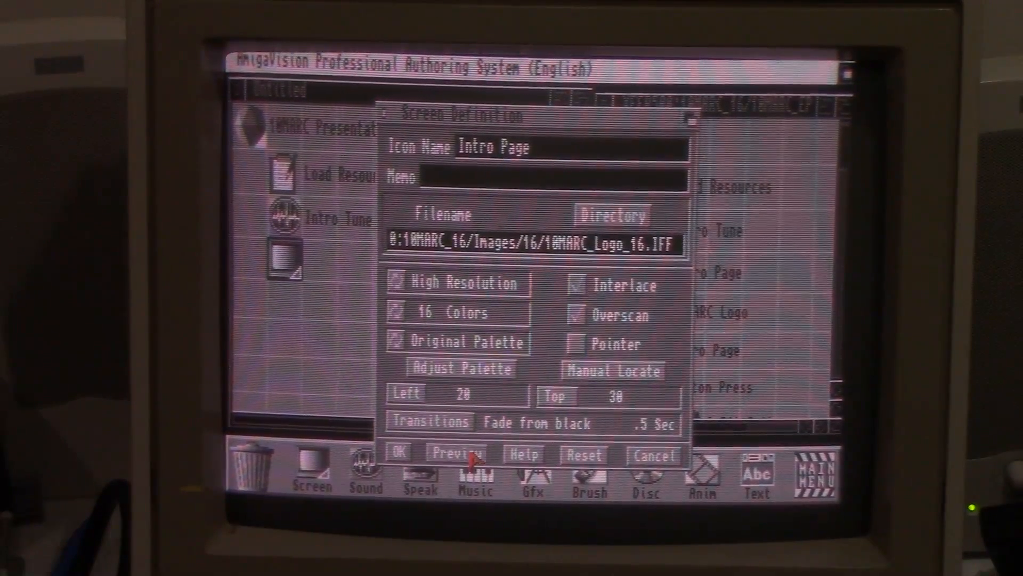
left_click(455, 455)
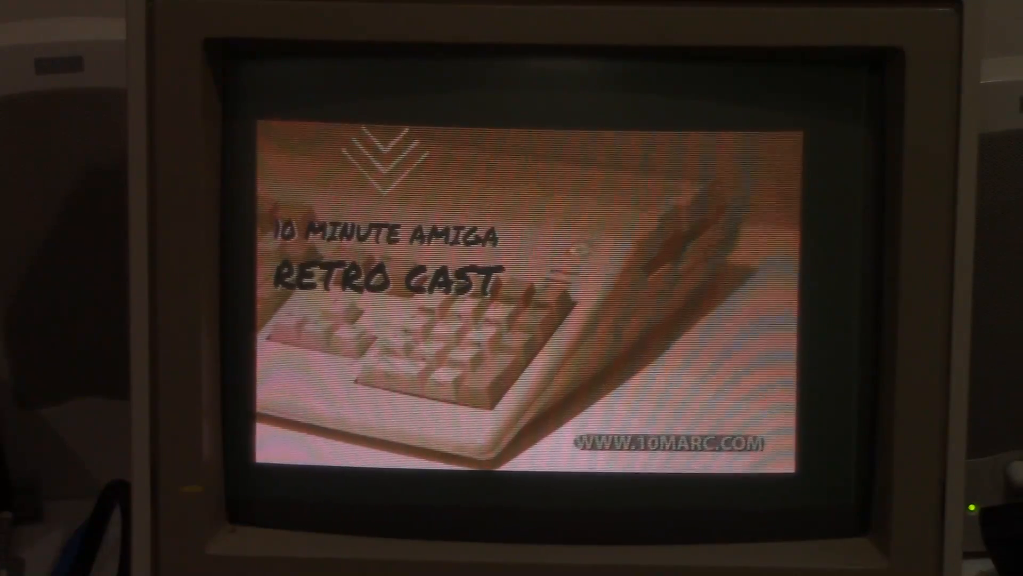